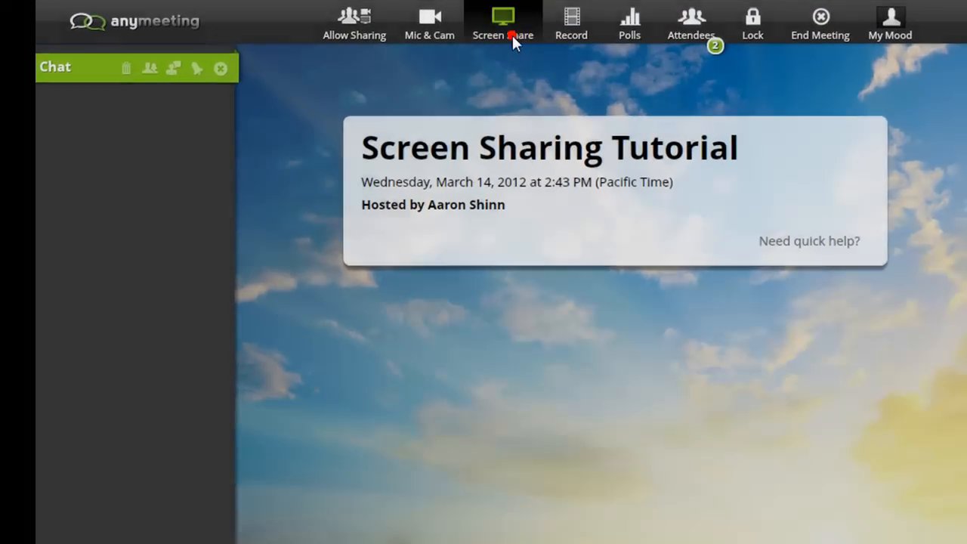
# - Bring up the 'What would you like to share?' dialog and browse its application list
pyautogui.click(502, 21)
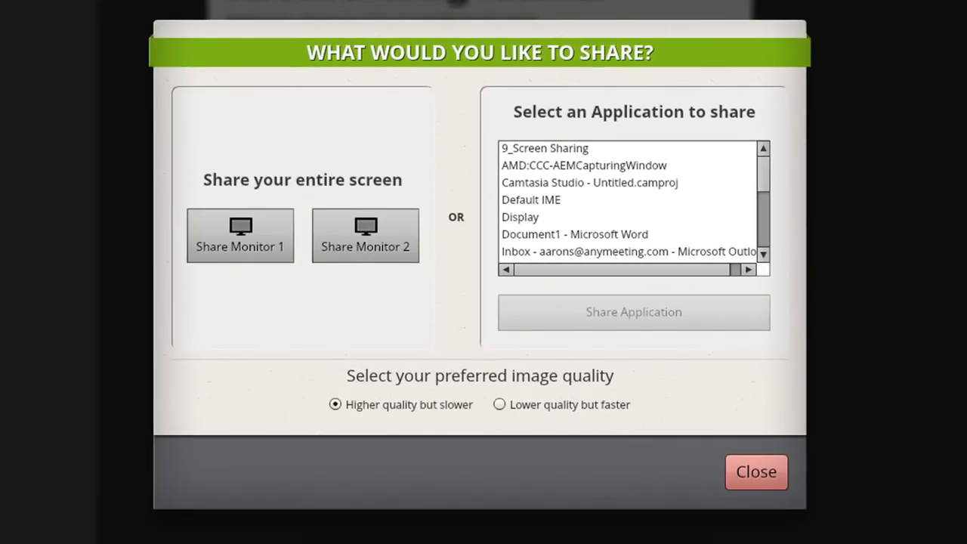
pyautogui.moveTo(446, 82)
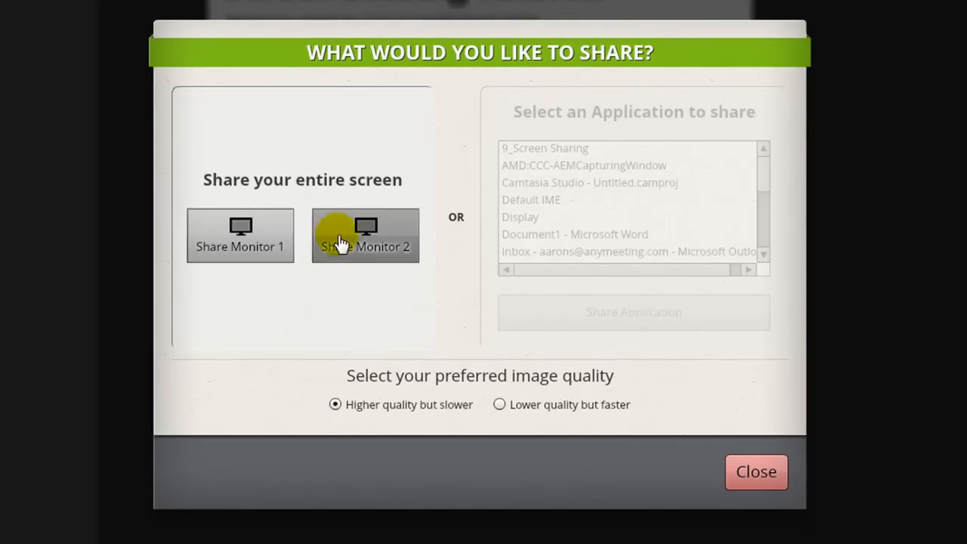
pyautogui.moveTo(435, 270)
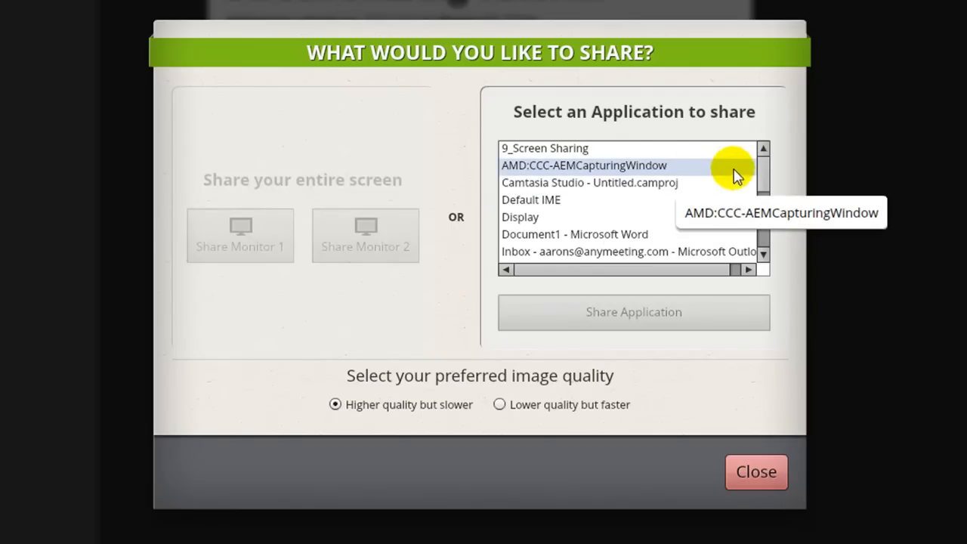
pyautogui.scroll(-3)
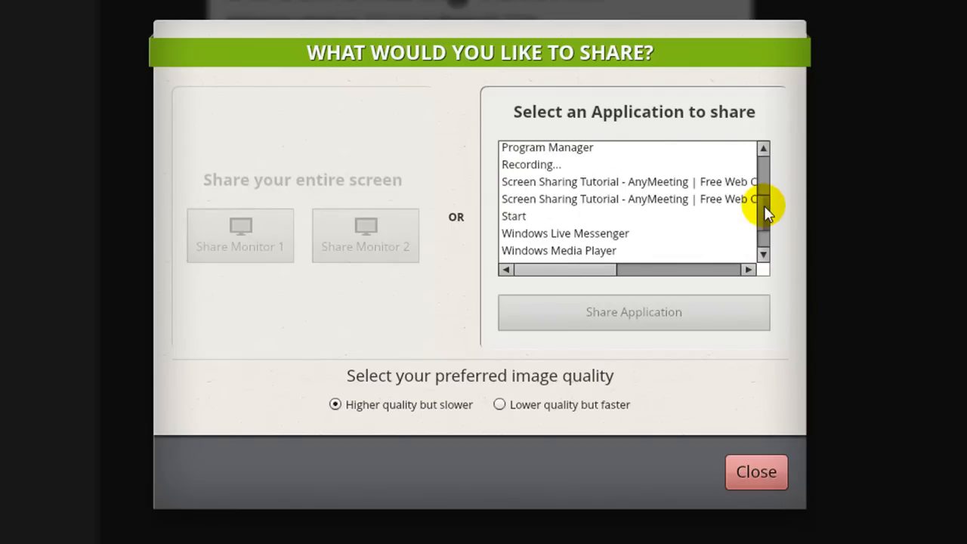
pyautogui.click(764, 149)
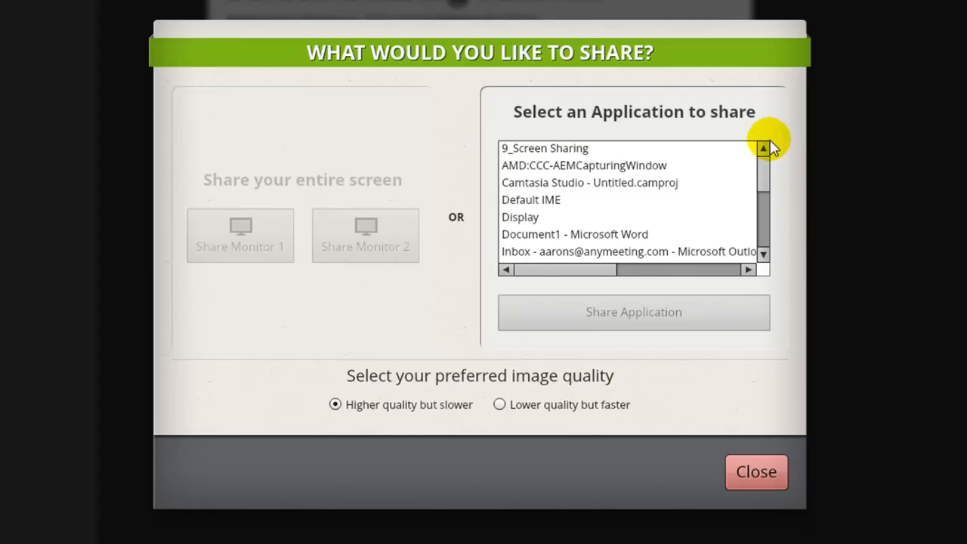
pyautogui.moveTo(764, 239)
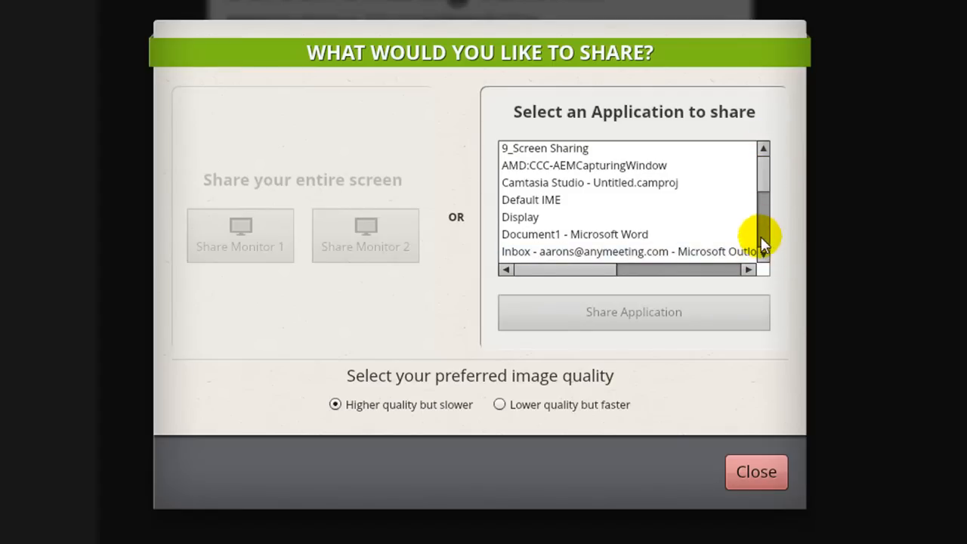
pyautogui.moveTo(672, 139)
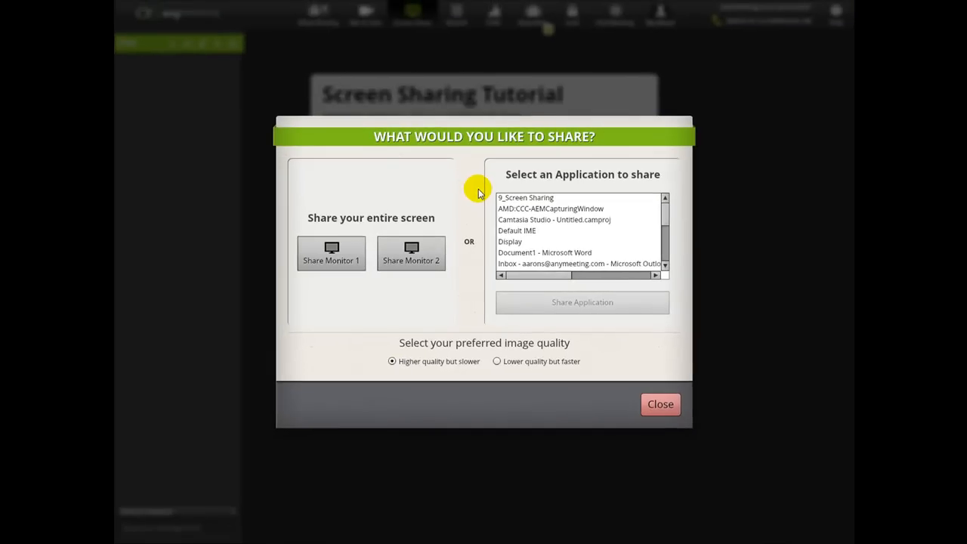
# - Share the monitor showing the Word document, post 'Hello!' in chat, and minimize the sharing panel
pyautogui.click(330, 254)
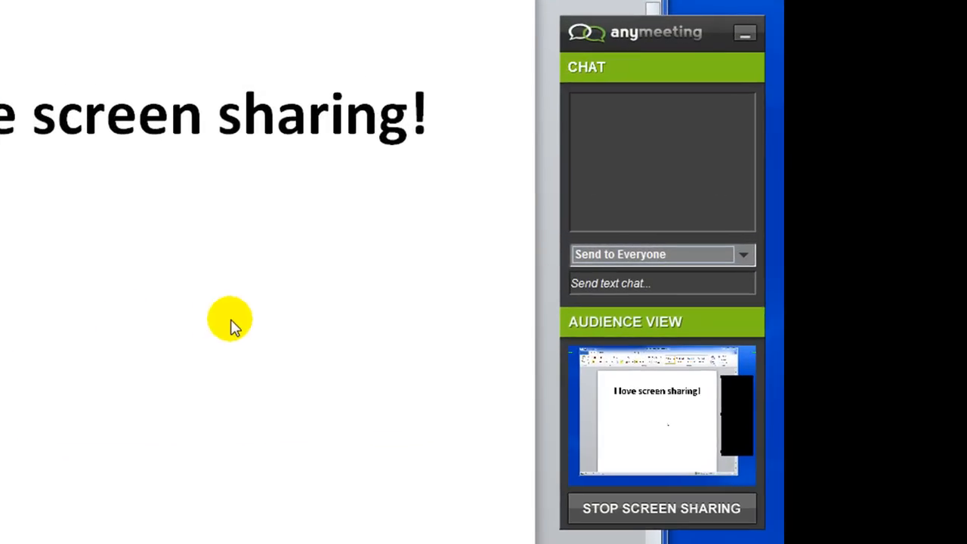
pyautogui.moveTo(638, 34)
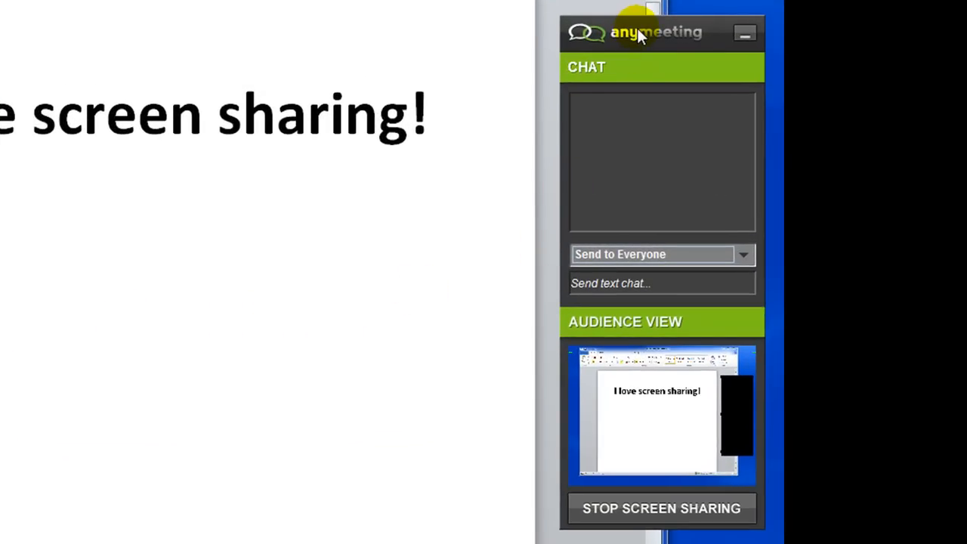
pyautogui.write('H')
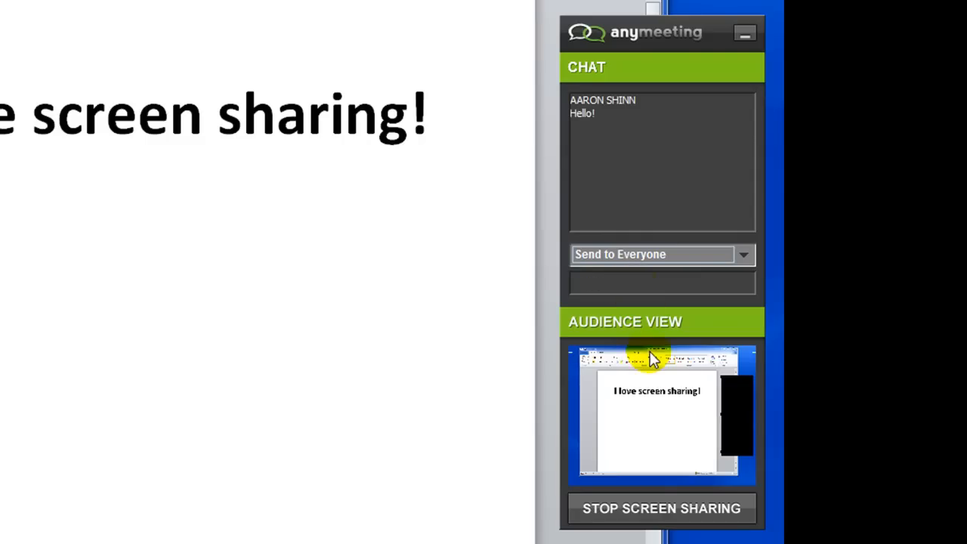
pyautogui.moveTo(651, 425)
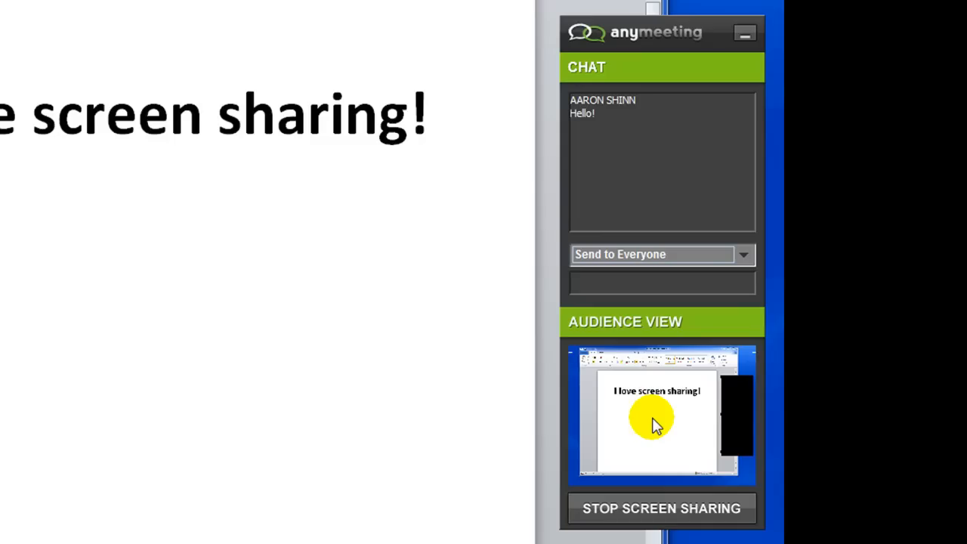
pyautogui.moveTo(658, 31); pyautogui.dragTo(541, 85)
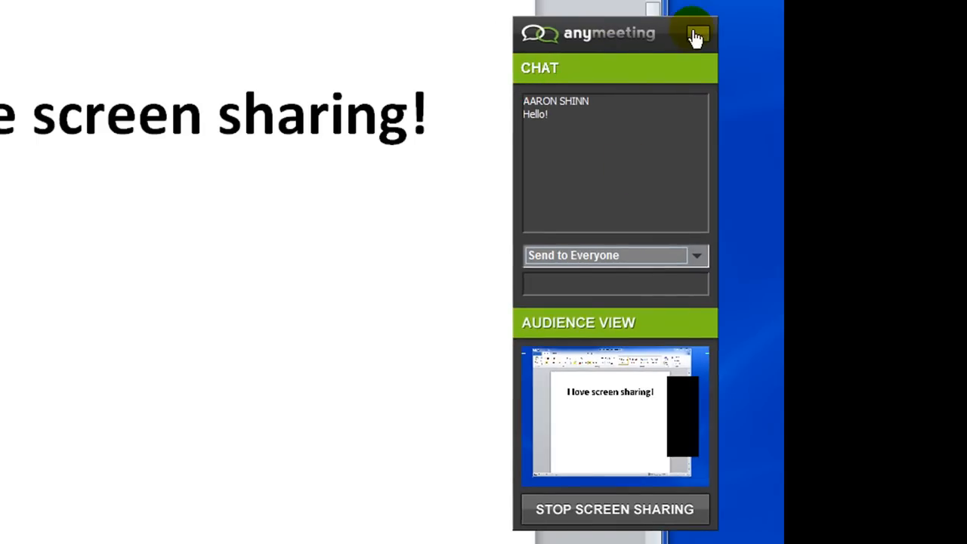
pyautogui.click(696, 33)
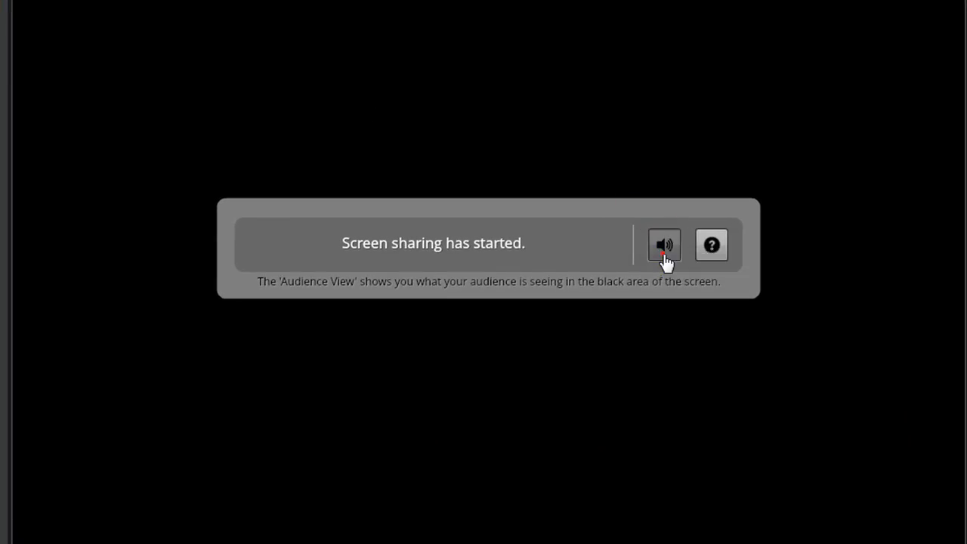
pyautogui.click(662, 244)
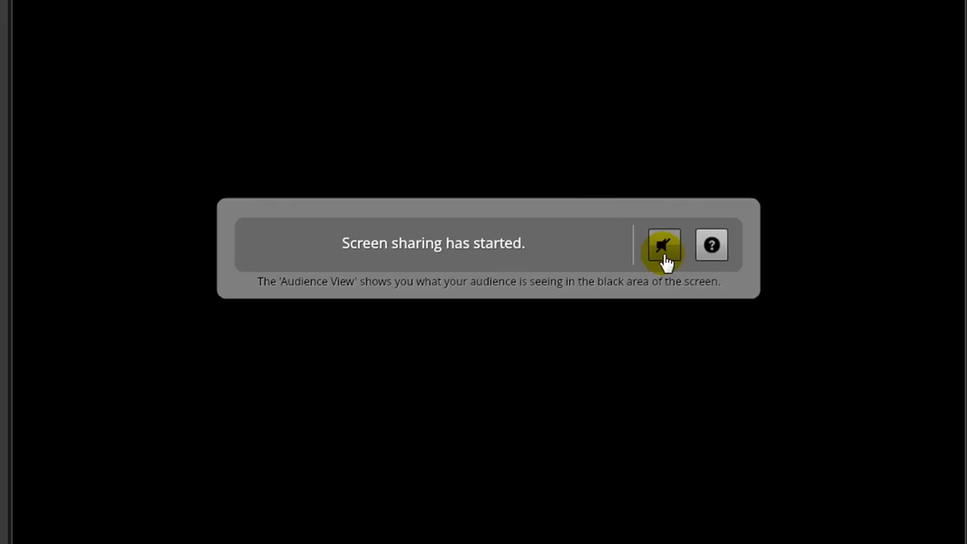
pyautogui.click(662, 245)
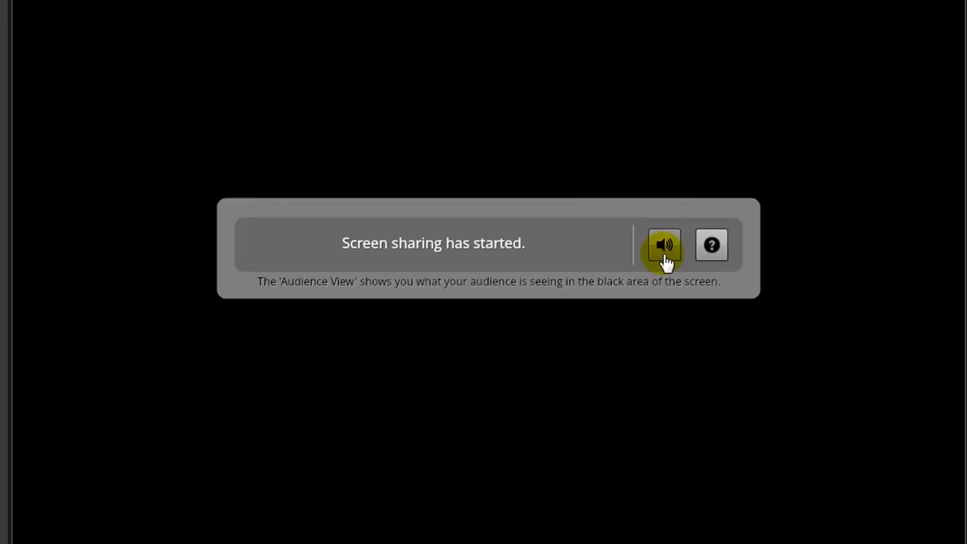
pyautogui.click(710, 245)
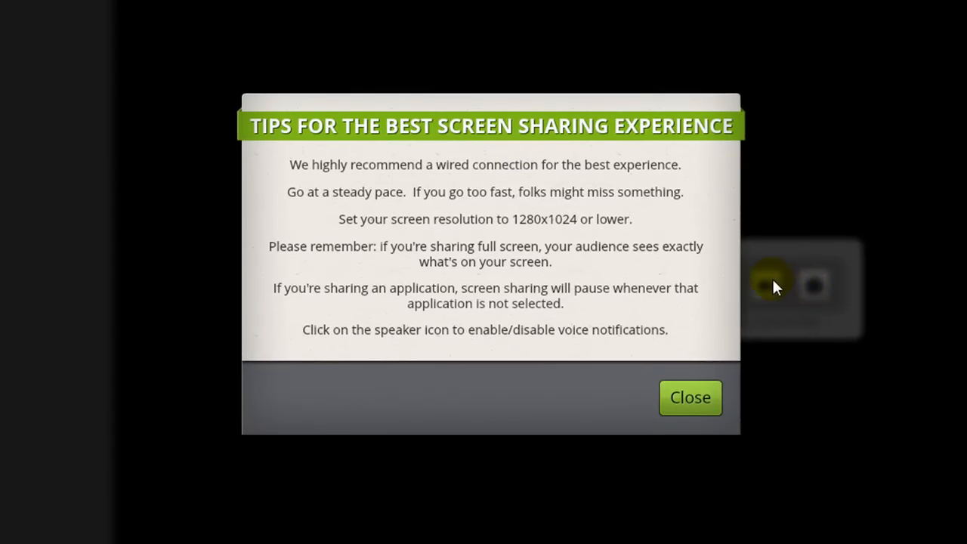
pyautogui.moveTo(325, 173)
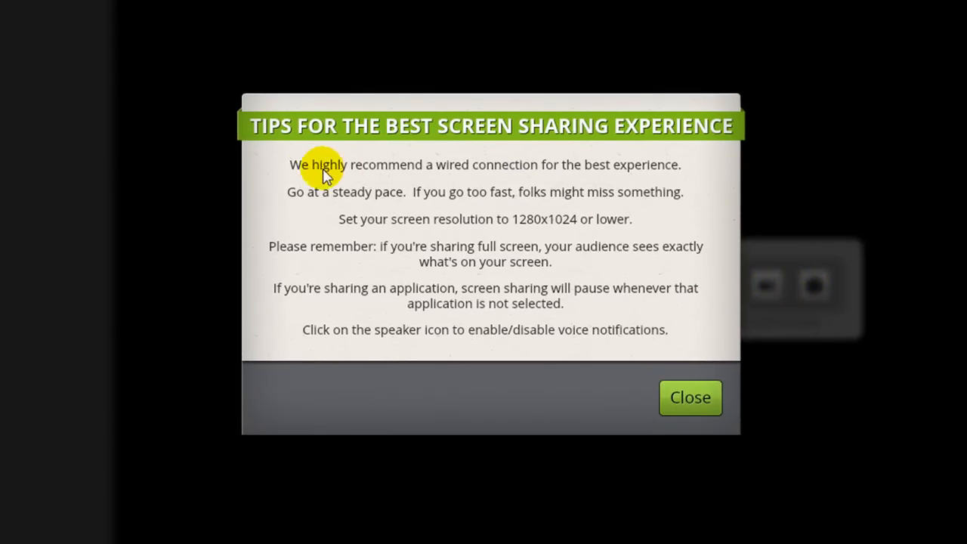
pyautogui.moveTo(566, 182)
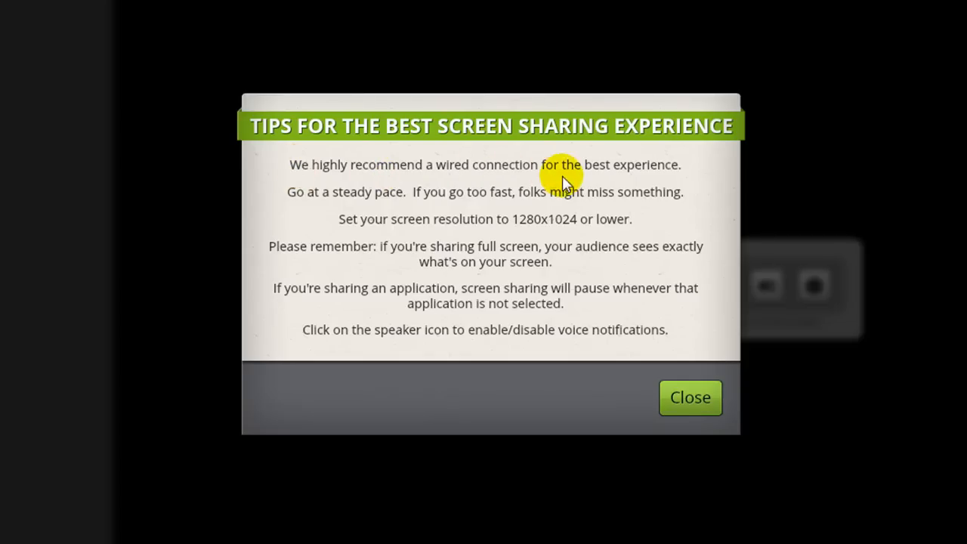
pyautogui.moveTo(698, 179)
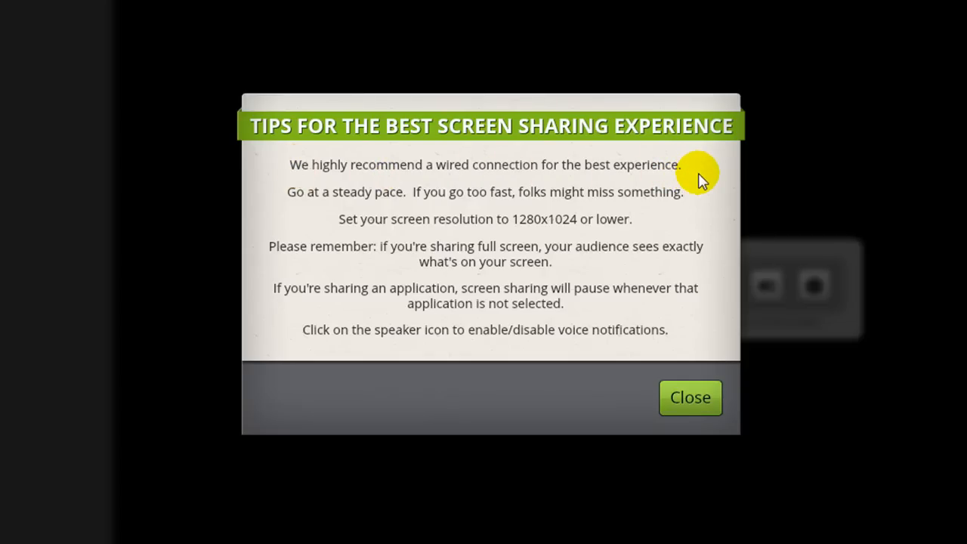
pyautogui.moveTo(441, 176)
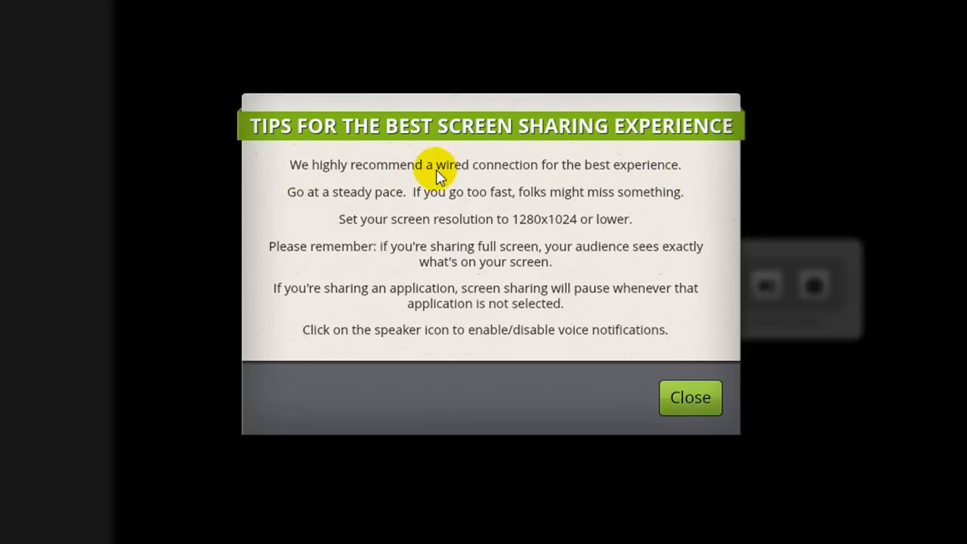
pyautogui.moveTo(450, 203)
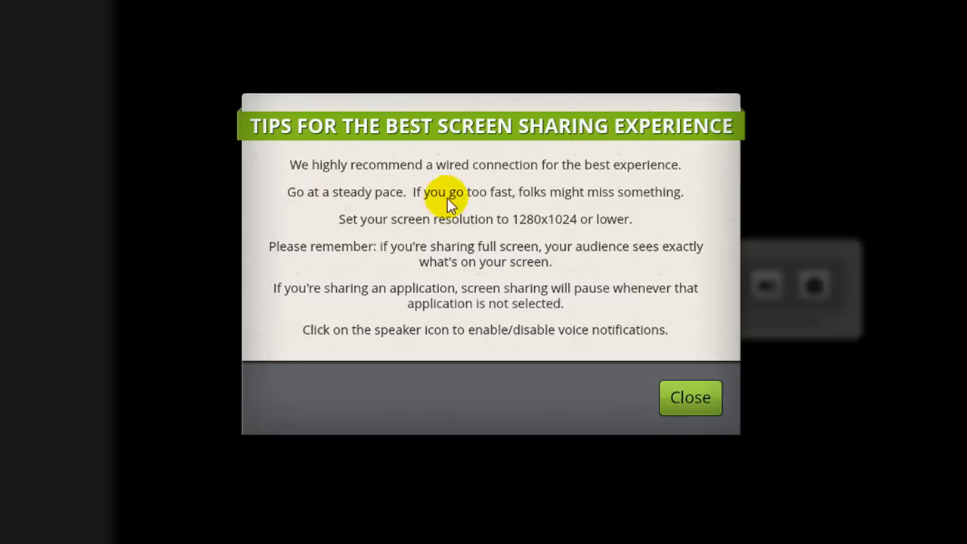
pyautogui.moveTo(688, 204)
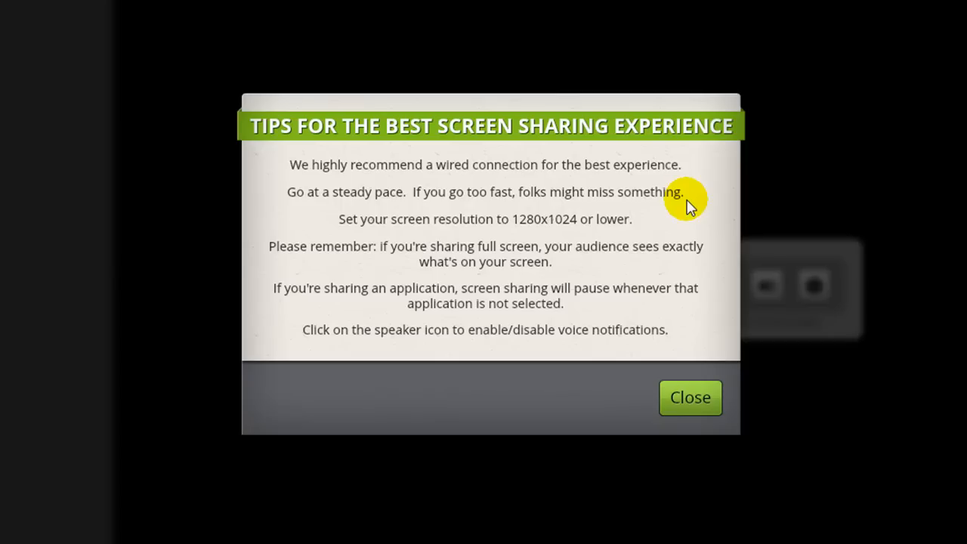
pyautogui.moveTo(371, 227)
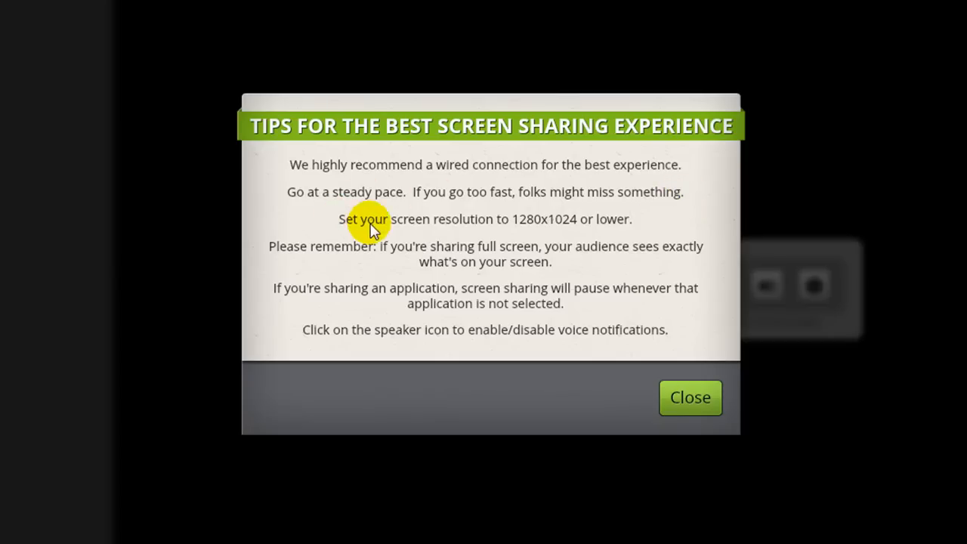
pyautogui.moveTo(596, 233)
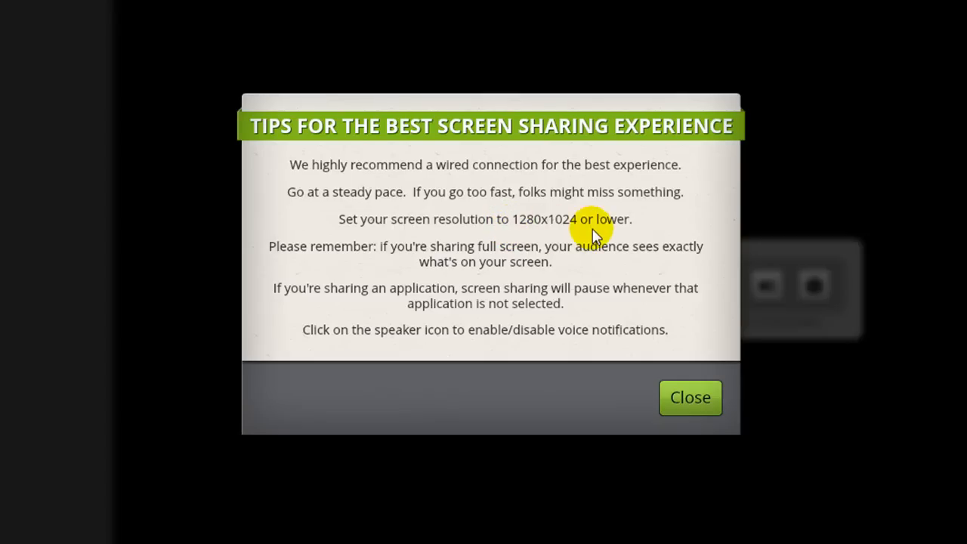
pyautogui.moveTo(657, 224)
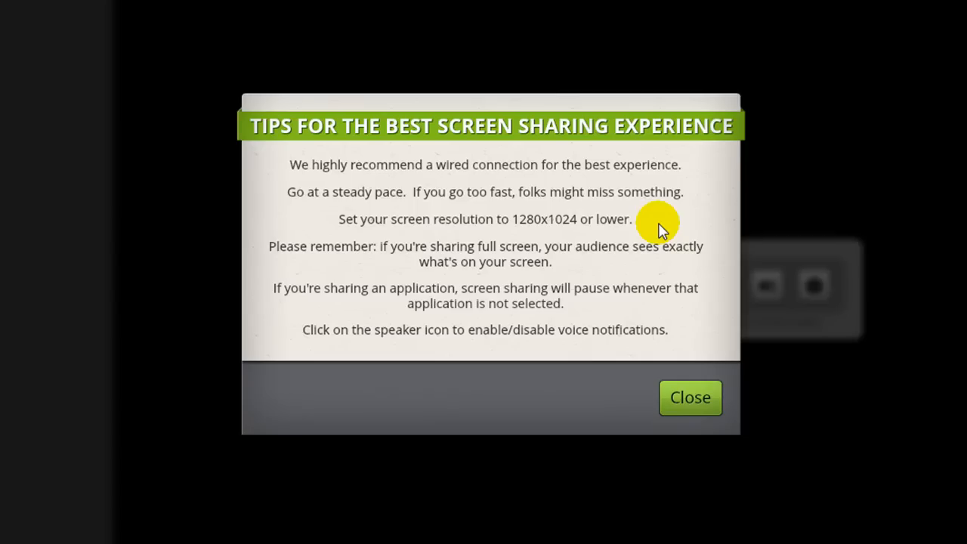
# - Close the screen-sharing tips window so the shared Word document reappears
pyautogui.click(689, 397)
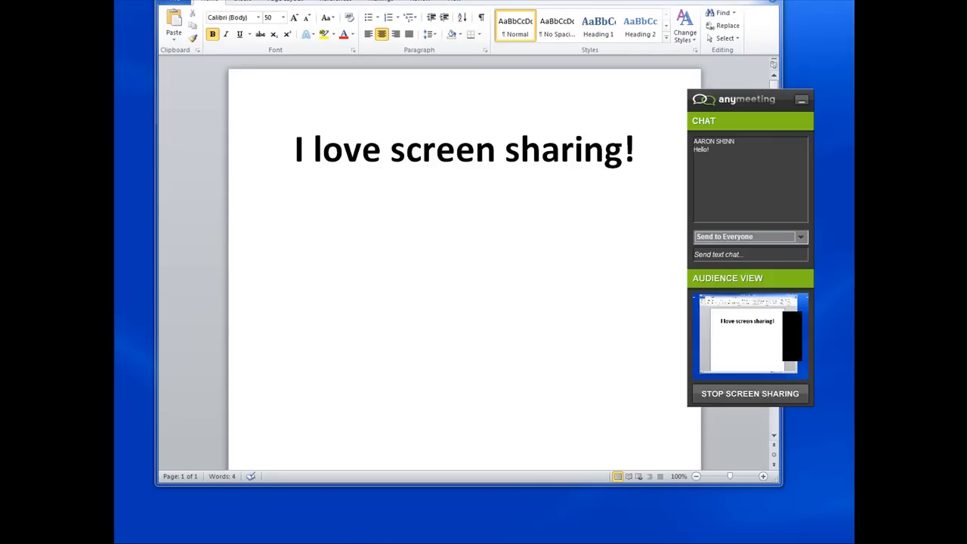
pyautogui.moveTo(446, 234)
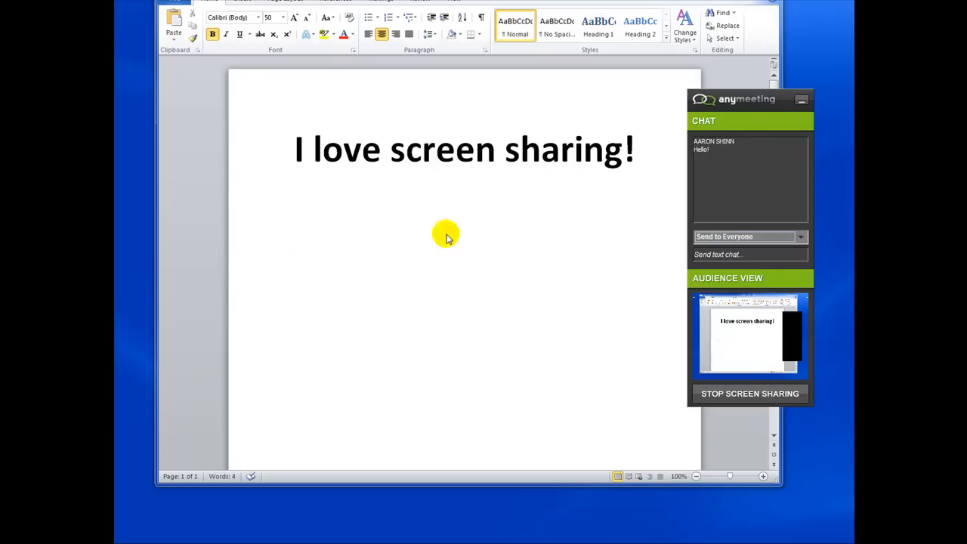
pyautogui.moveTo(610, 227)
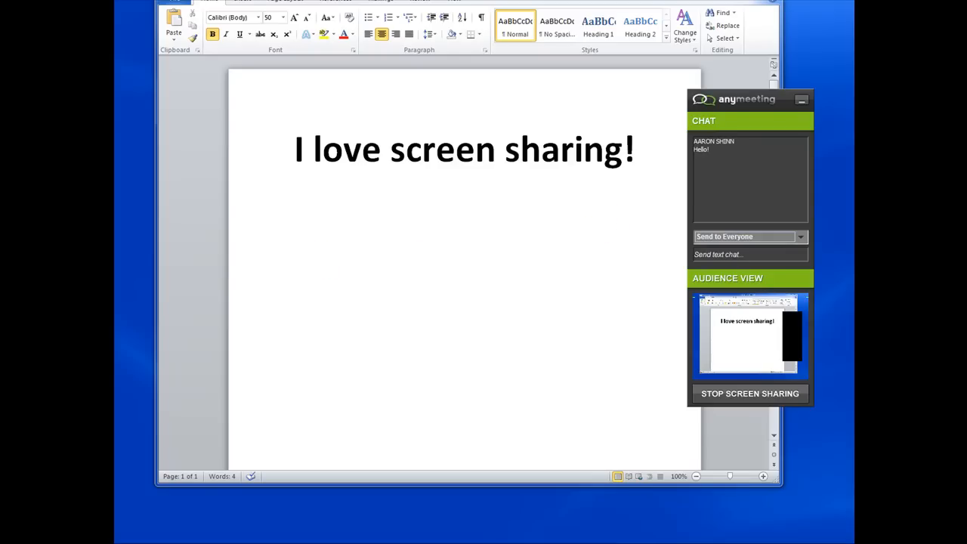
pyautogui.moveTo(184, 213)
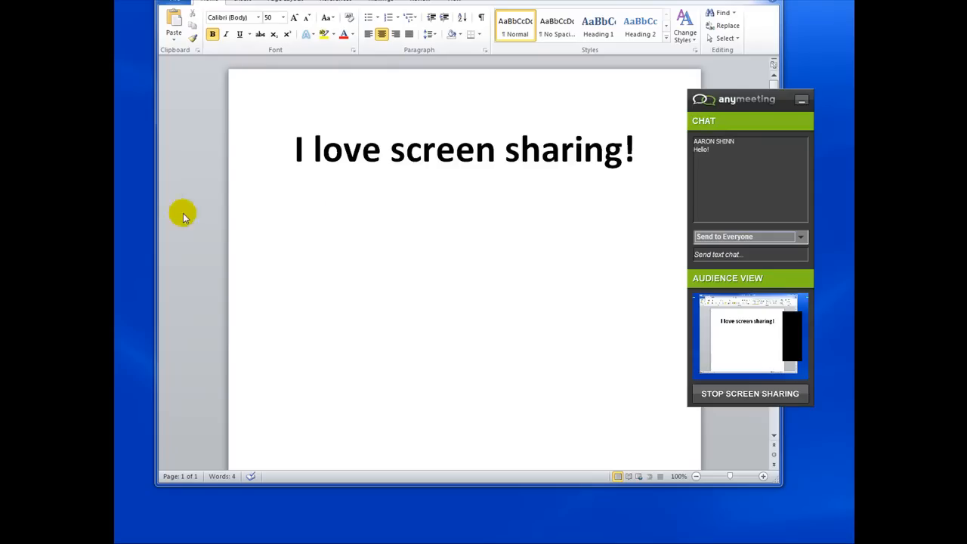
pyautogui.moveTo(683, 355)
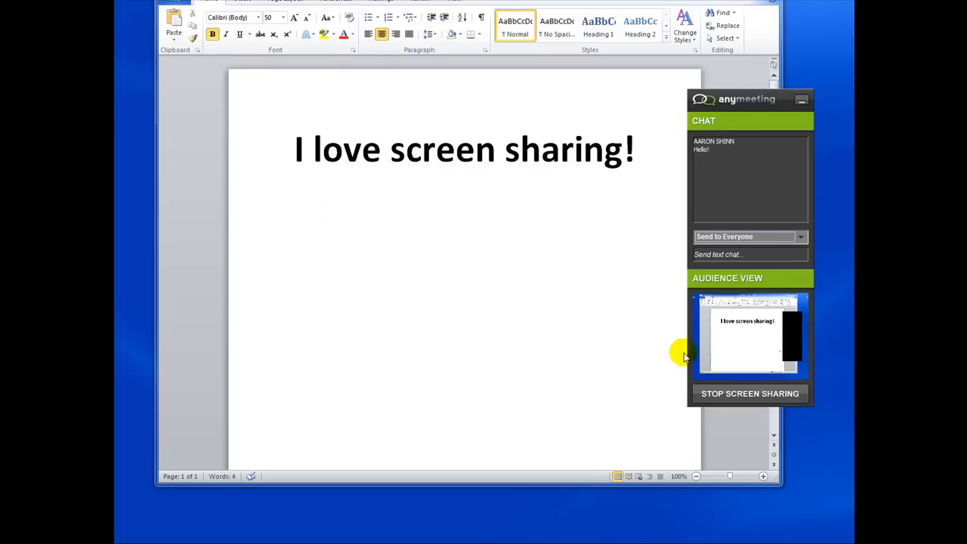
pyautogui.click(750, 393)
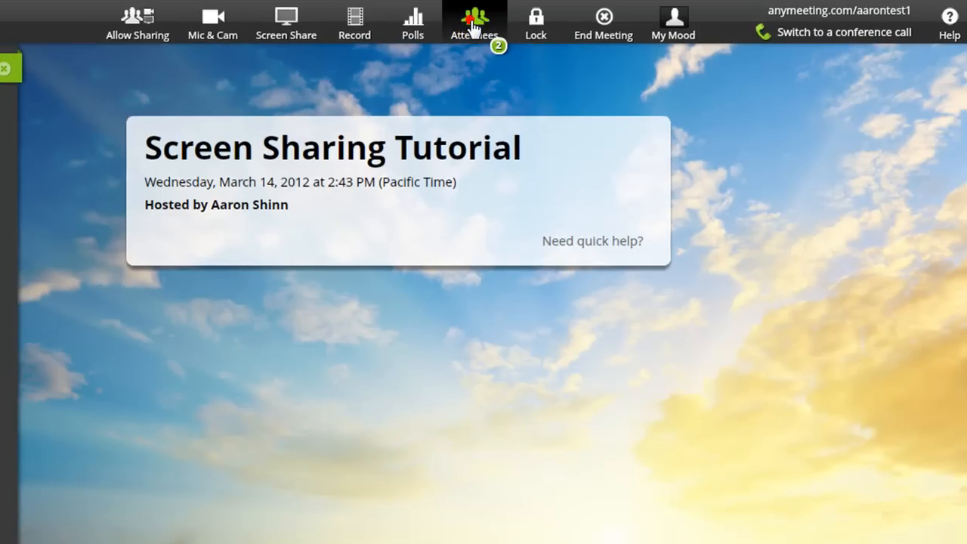
# - Show the attendee list and the options menu for attendee Kobe Bryant
pyautogui.click(475, 23)
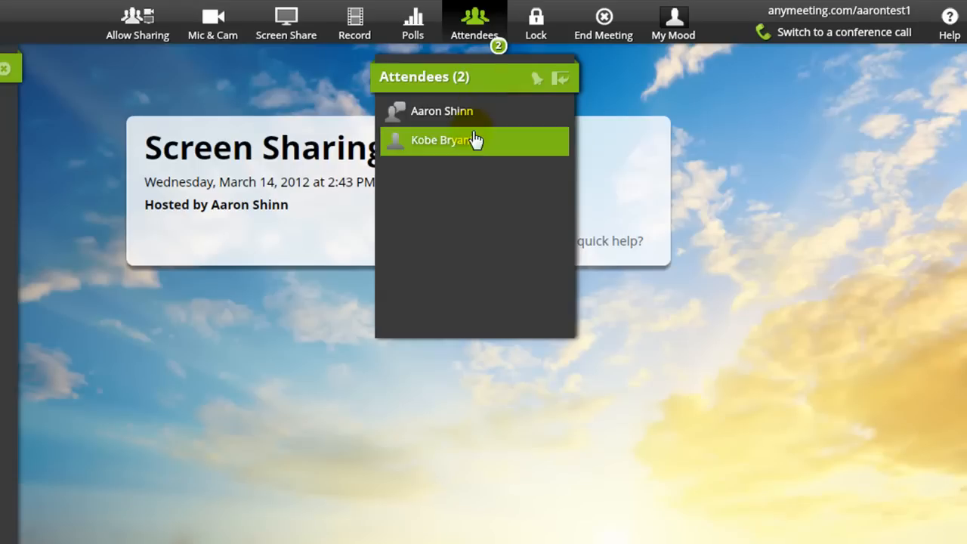
pyautogui.click(446, 139)
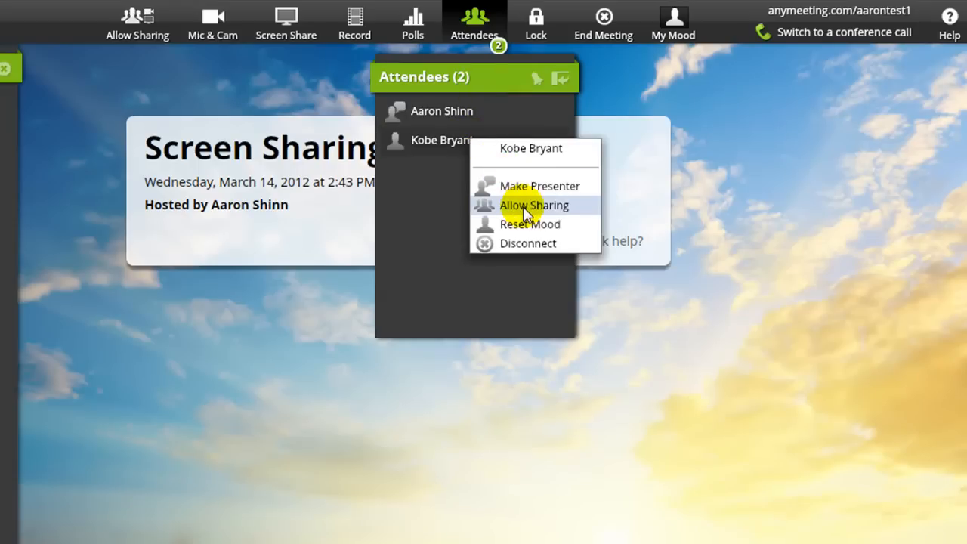